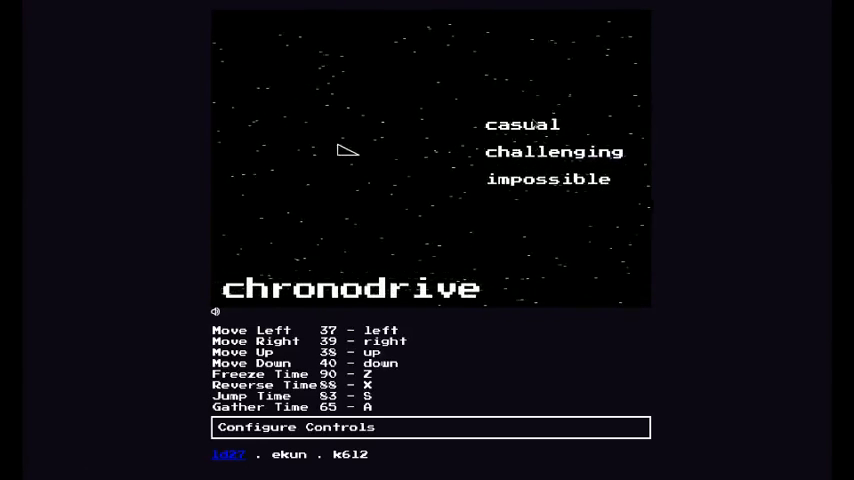
mouse_move(398, 124)
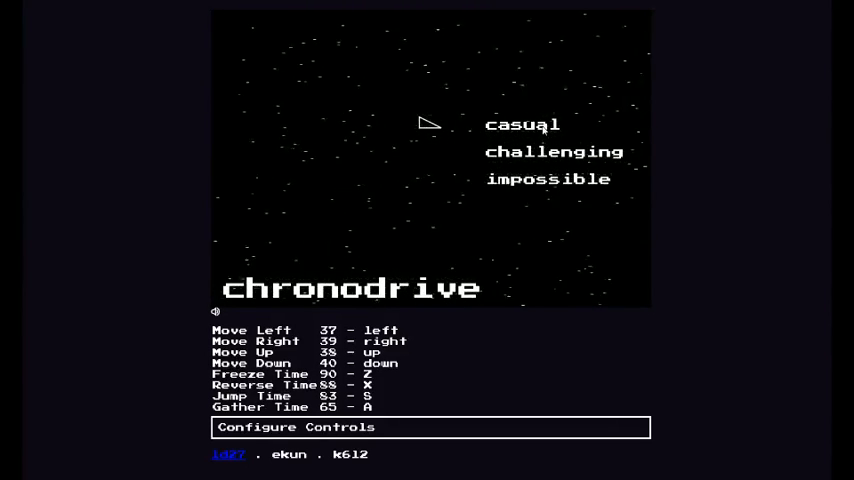
Step: Start the round from the difficulty menu and steer right to dodge the diamond enemies at score 200
click(522, 124)
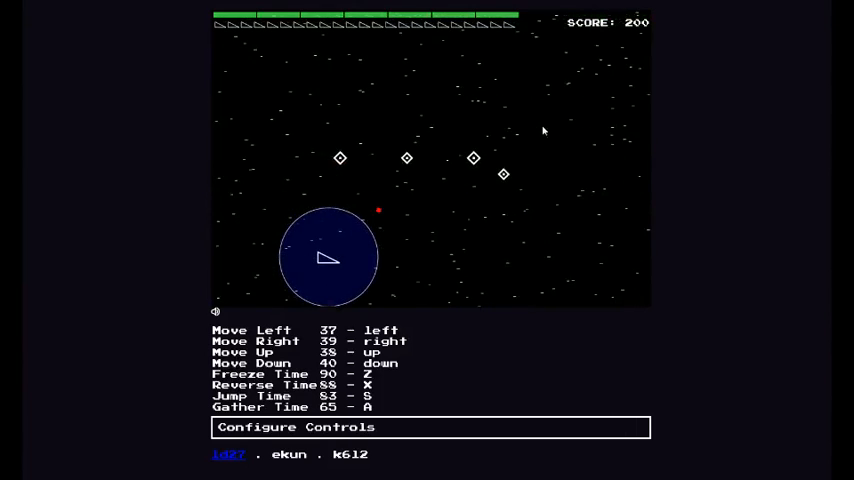
key(right)
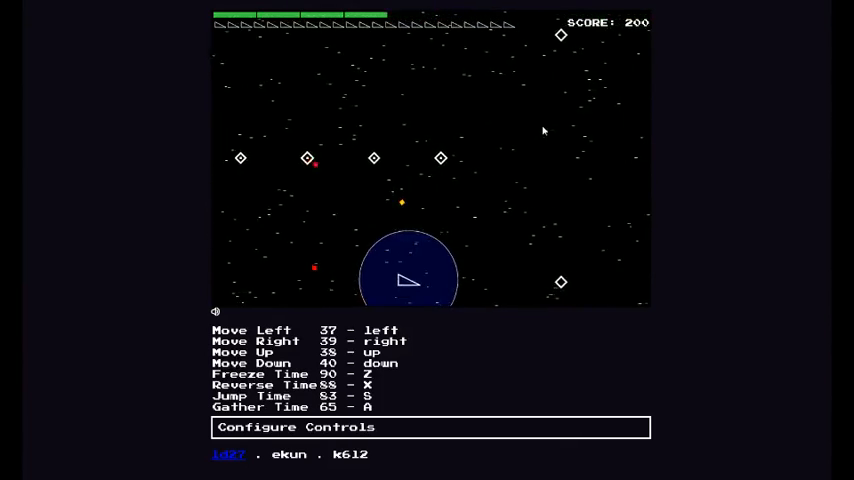